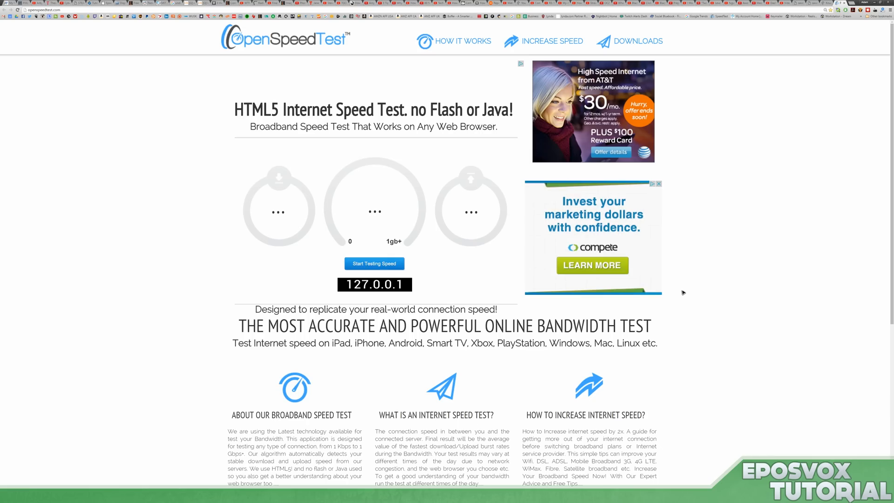
mouse_move(692, 287)
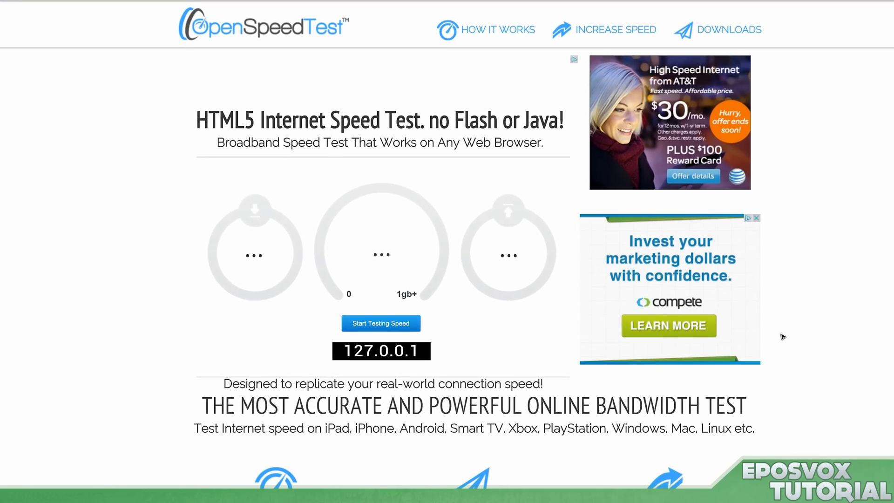
mouse_move(770, 299)
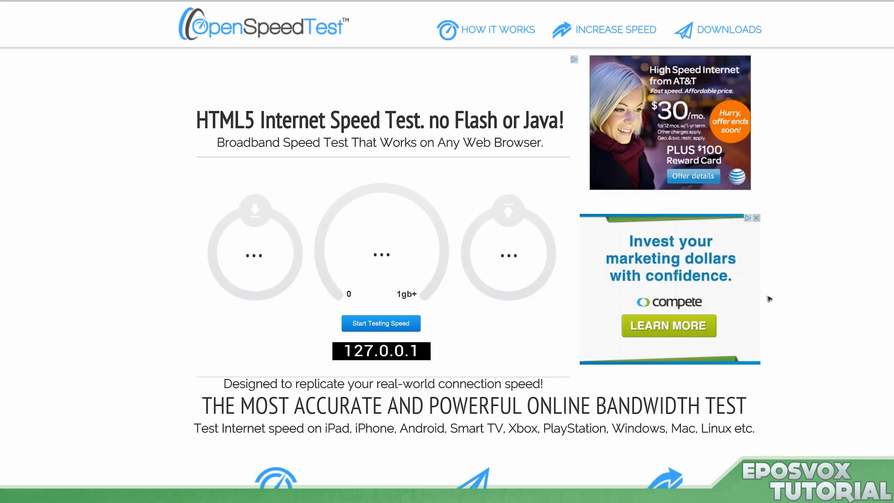
mouse_move(717, 434)
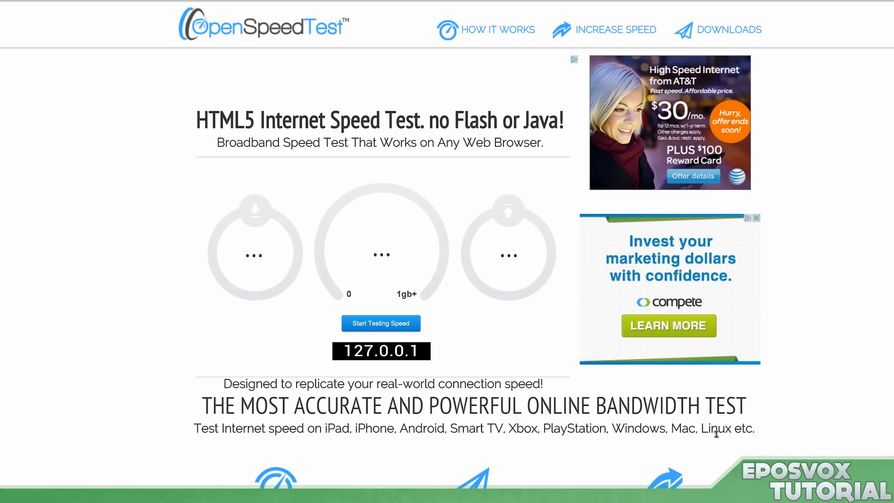
mouse_move(346, 132)
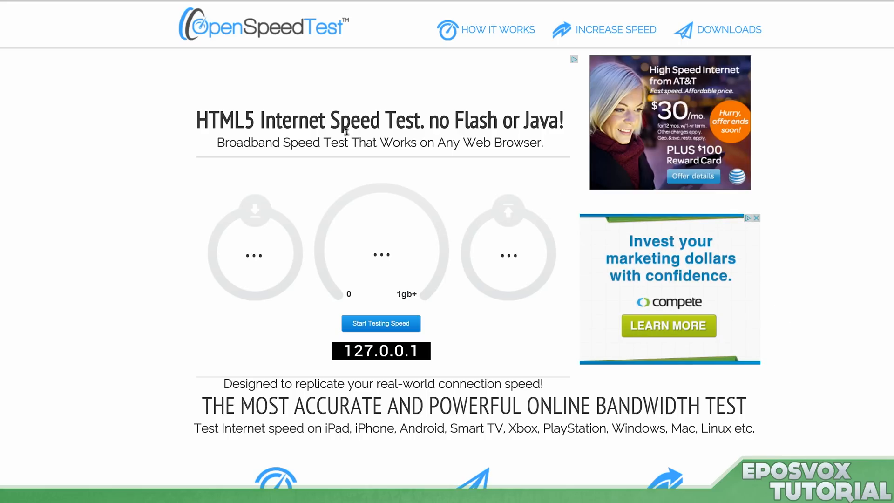
mouse_move(341, 266)
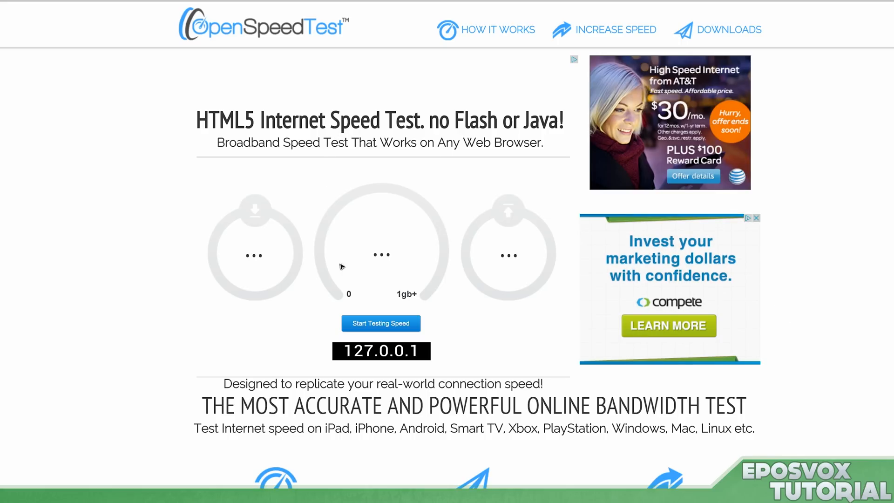
mouse_move(383, 297)
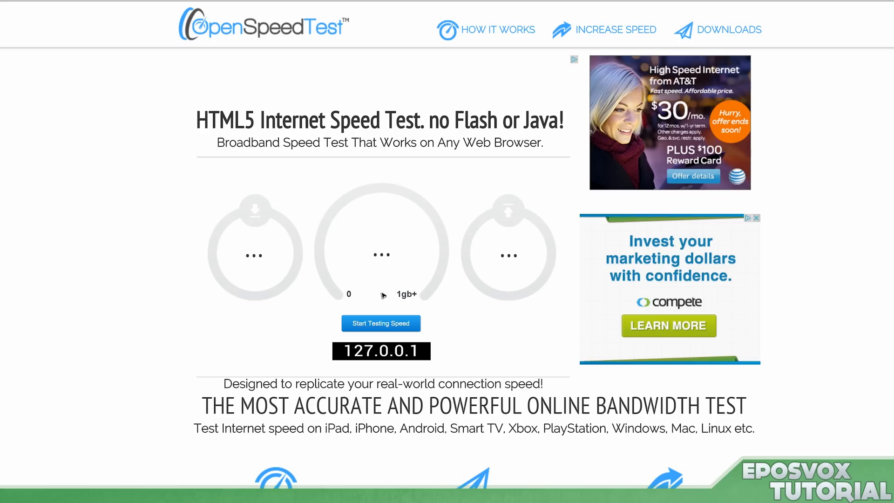
mouse_move(356, 191)
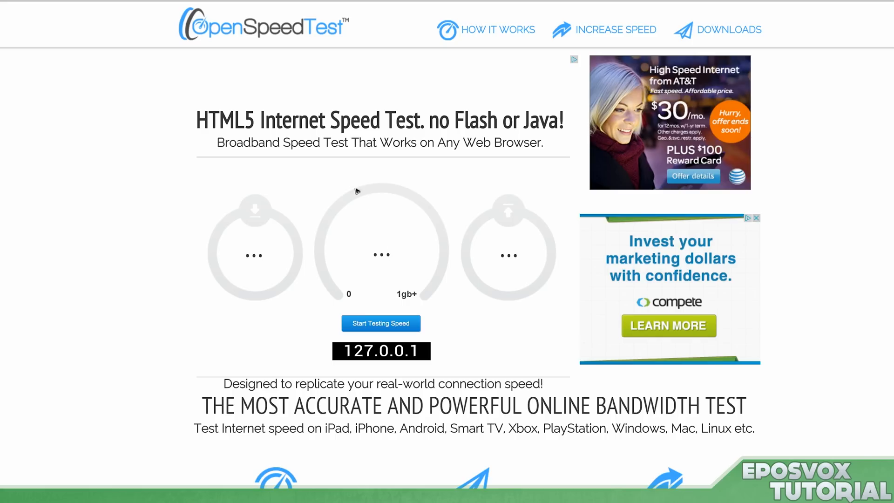
mouse_move(355, 191)
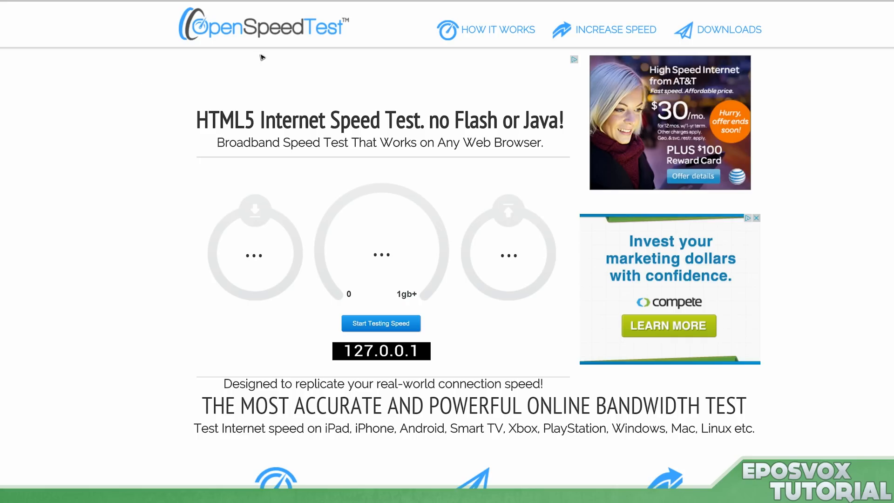
- Run the speed test, measuring 63.8 Mbps download and 0.12 Mbps upload
double_click(227, 120)
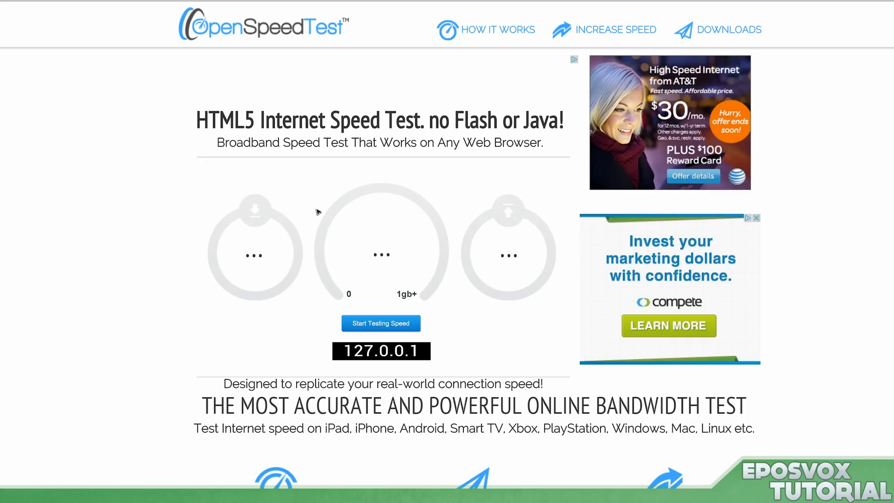
mouse_move(284, 249)
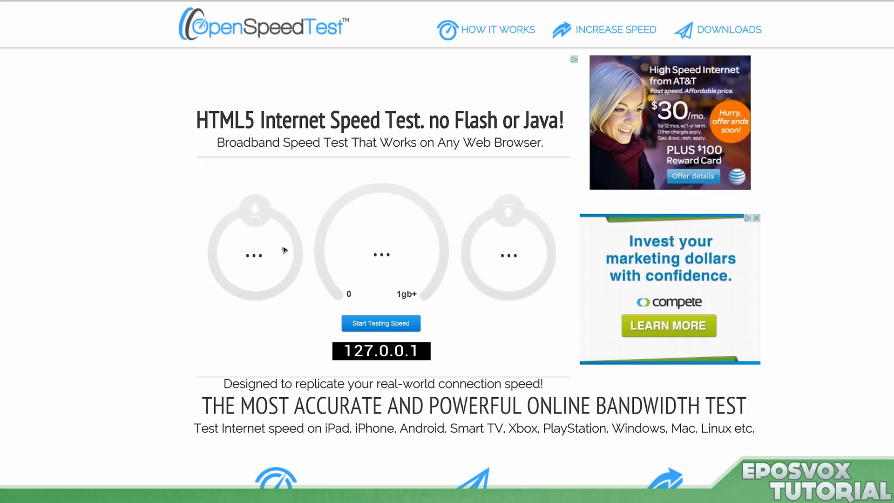
mouse_move(399, 226)
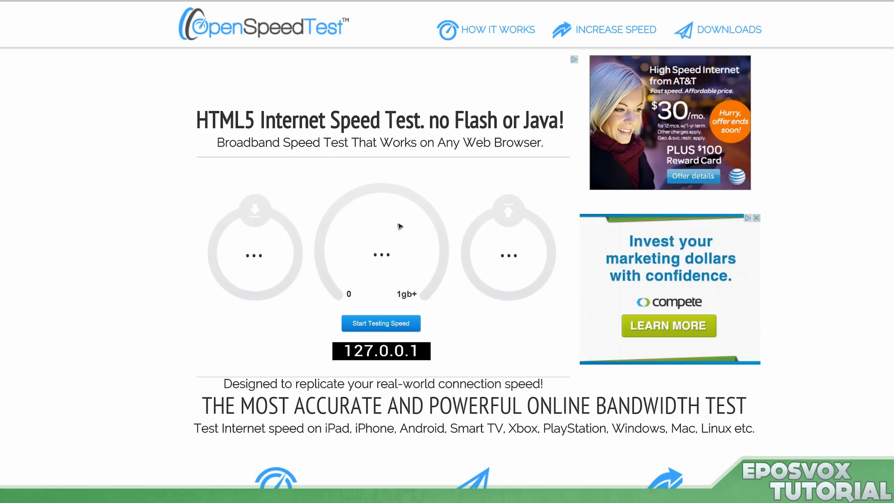
mouse_move(488, 164)
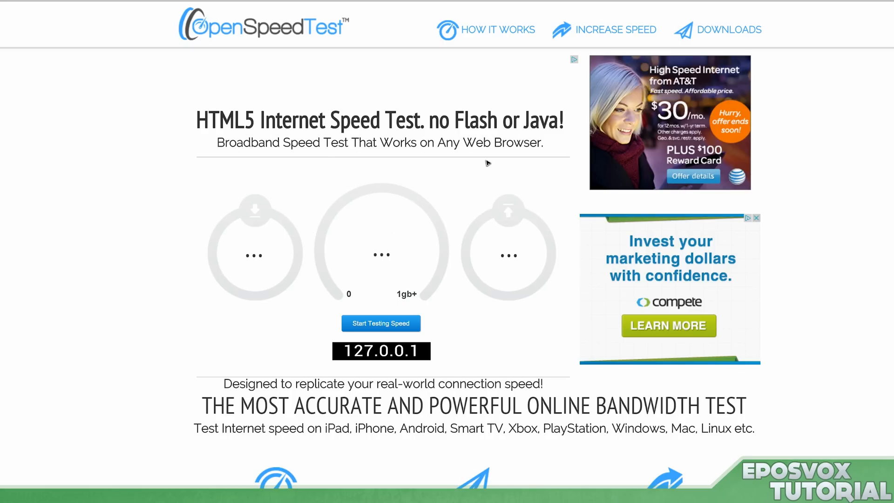
mouse_move(397, 239)
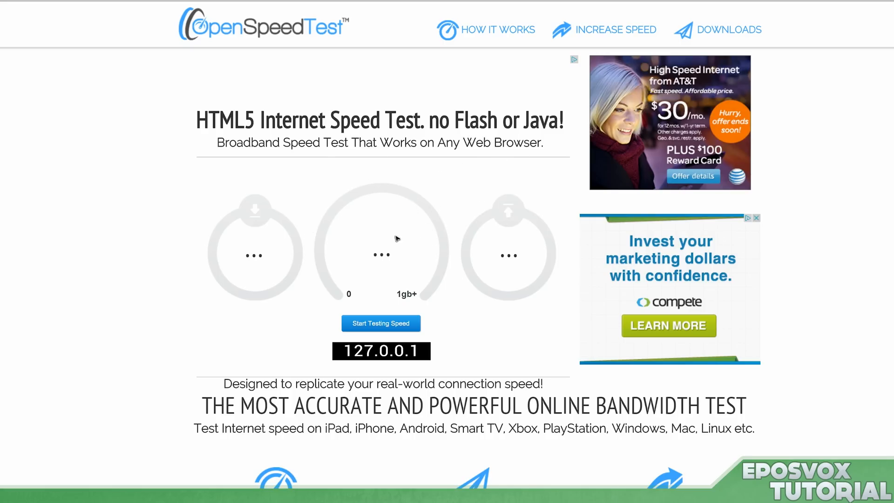
mouse_move(367, 192)
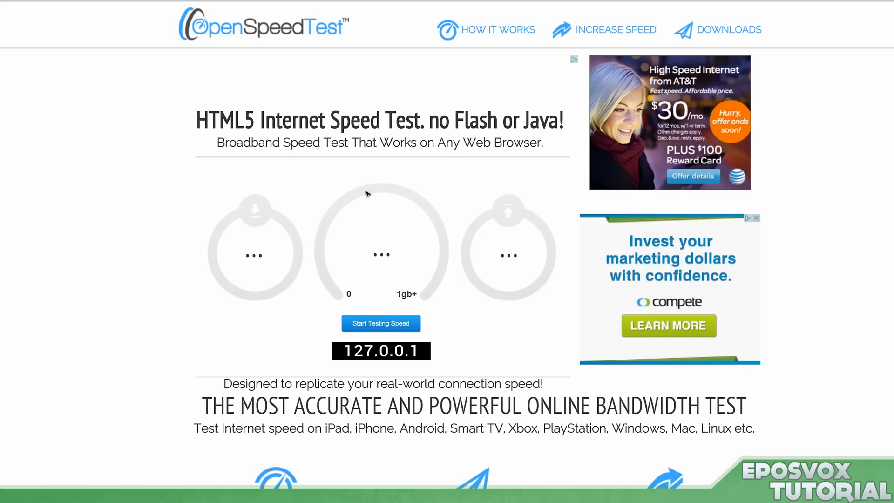
mouse_move(324, 220)
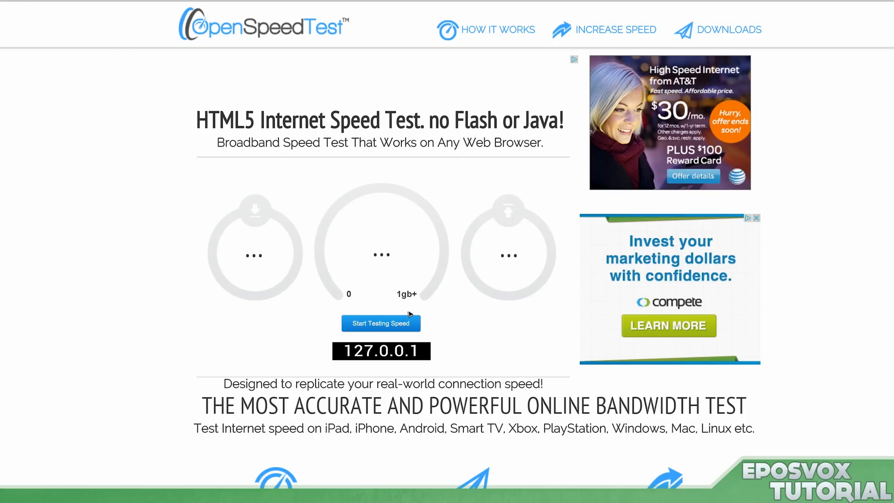
left_click(381, 323)
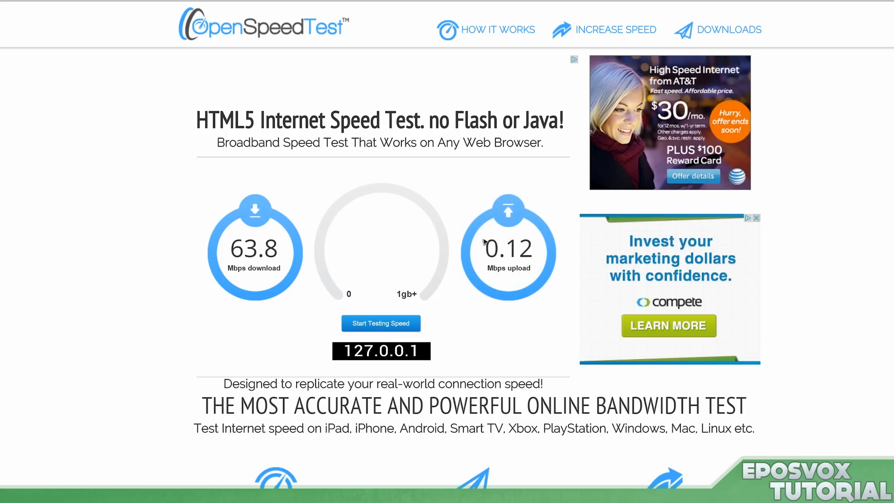
left_click(381, 324)
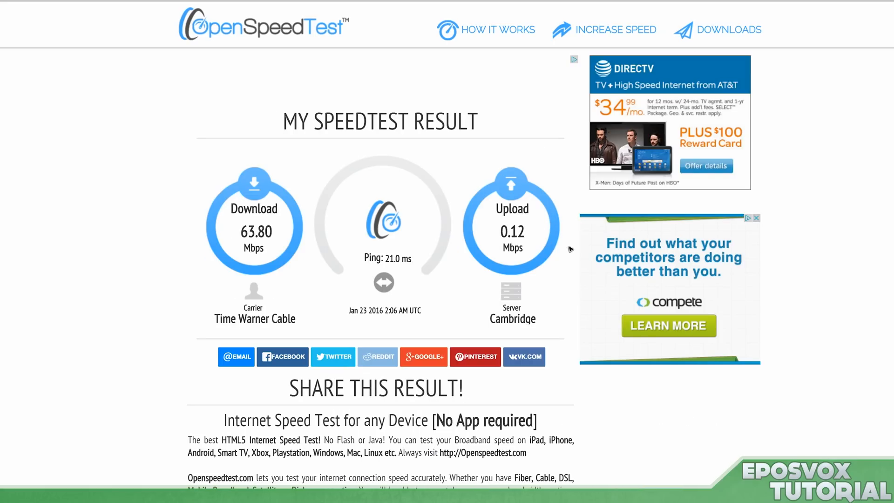
mouse_move(435, 303)
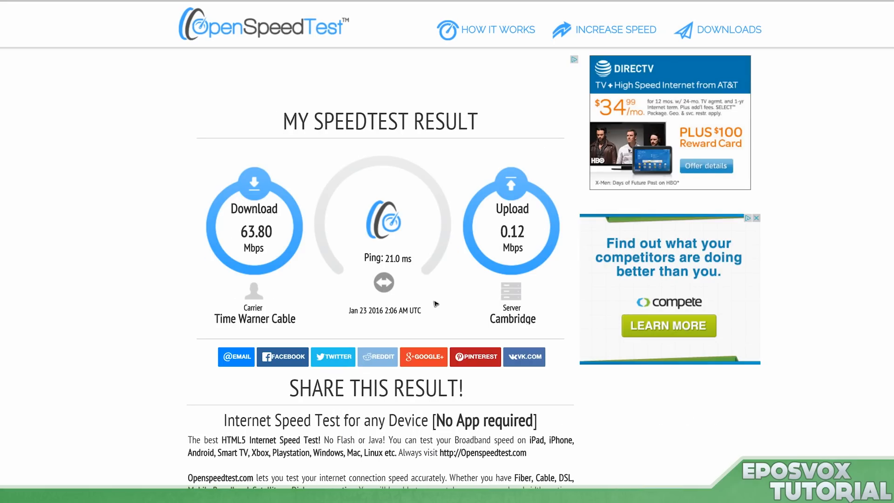
mouse_move(478, 165)
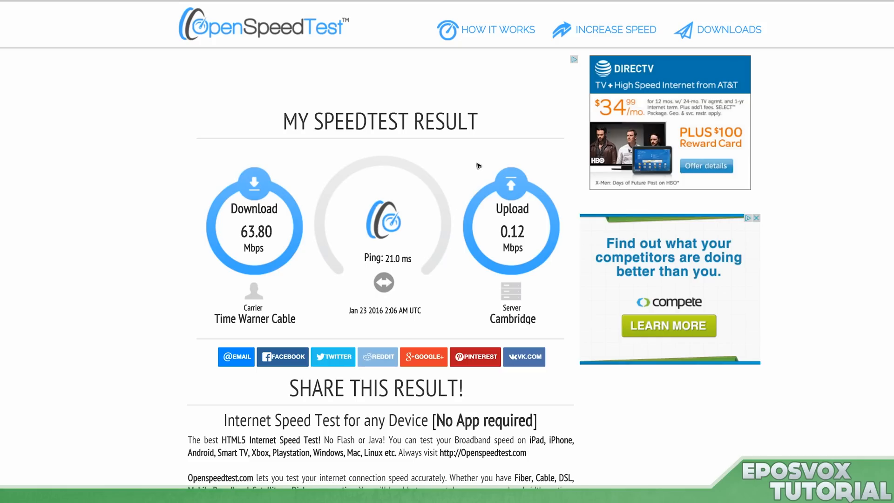
mouse_move(408, 260)
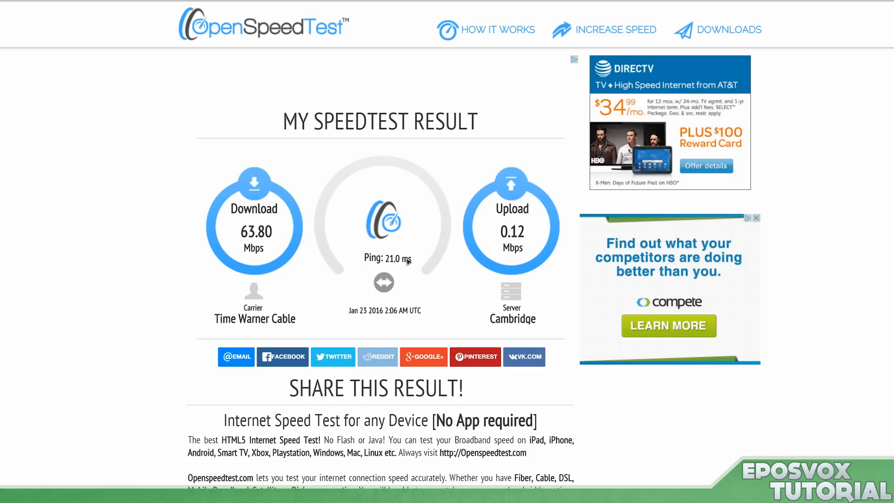
mouse_move(319, 159)
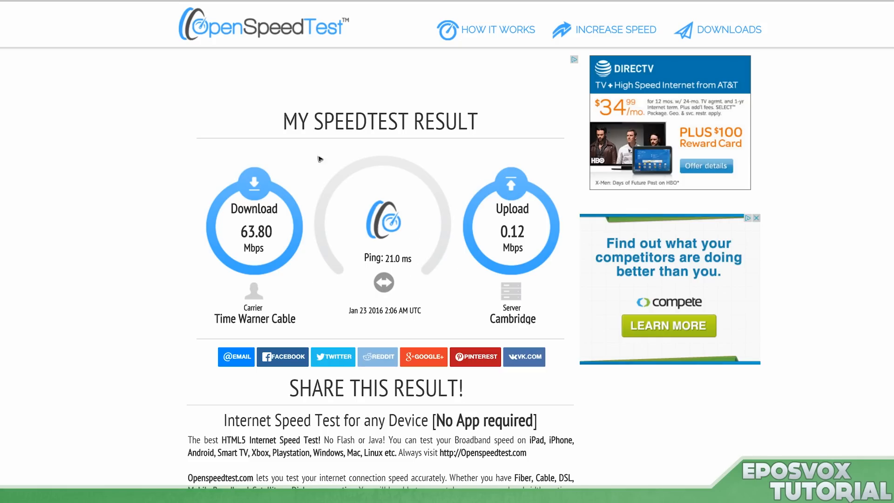
mouse_move(328, 216)
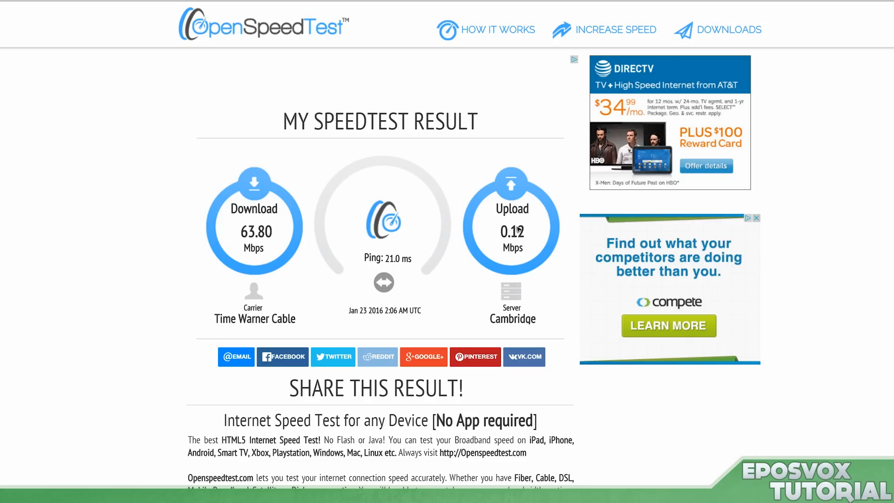
mouse_move(267, 214)
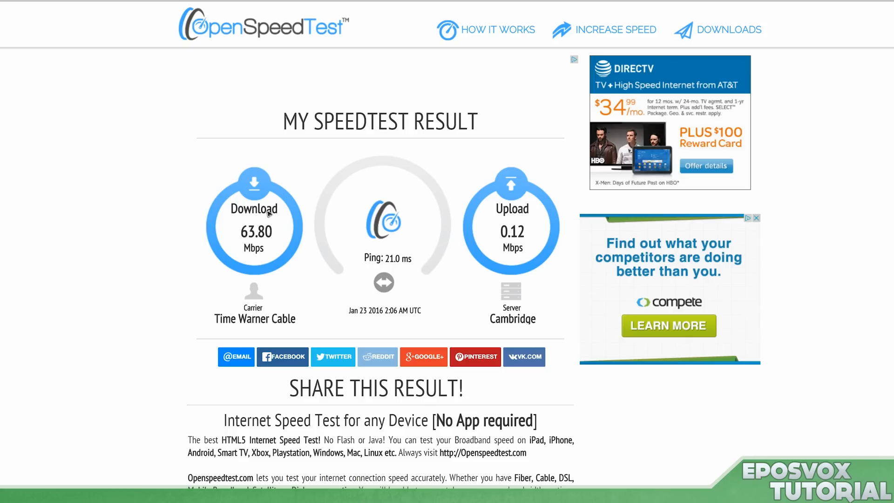
mouse_move(393, 289)
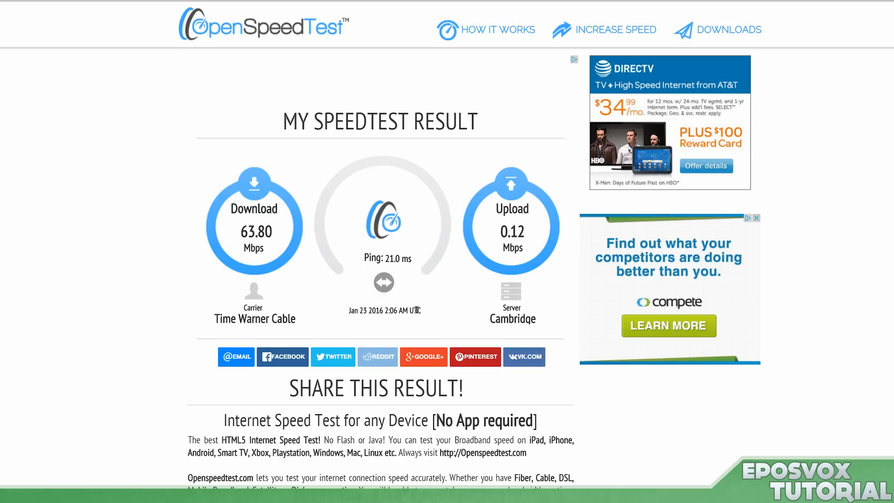
mouse_move(261, 184)
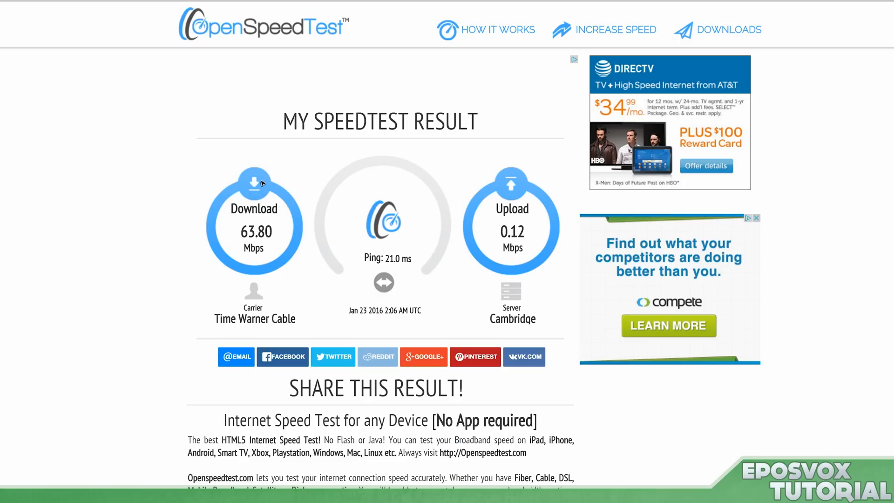
mouse_move(467, 221)
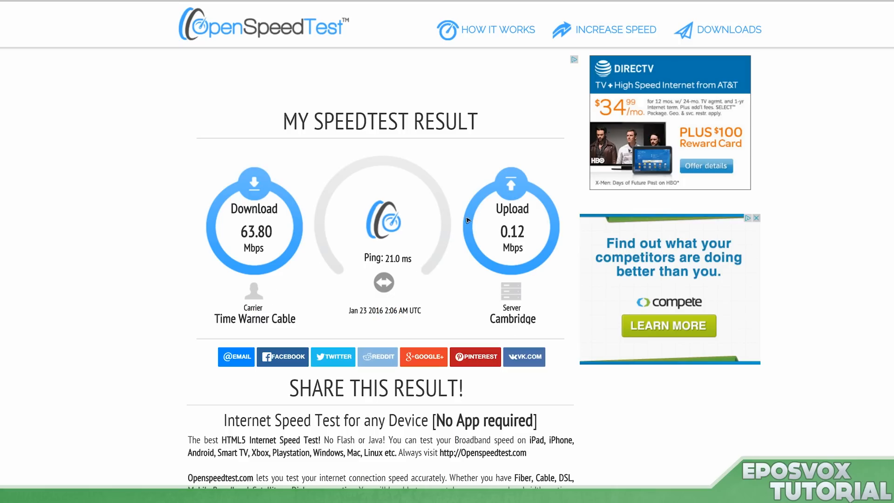
mouse_move(461, 380)
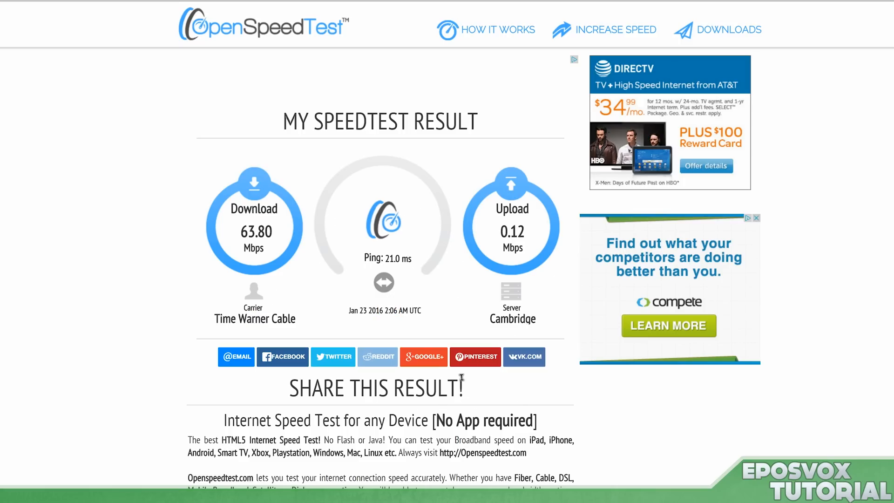
mouse_move(88, 409)
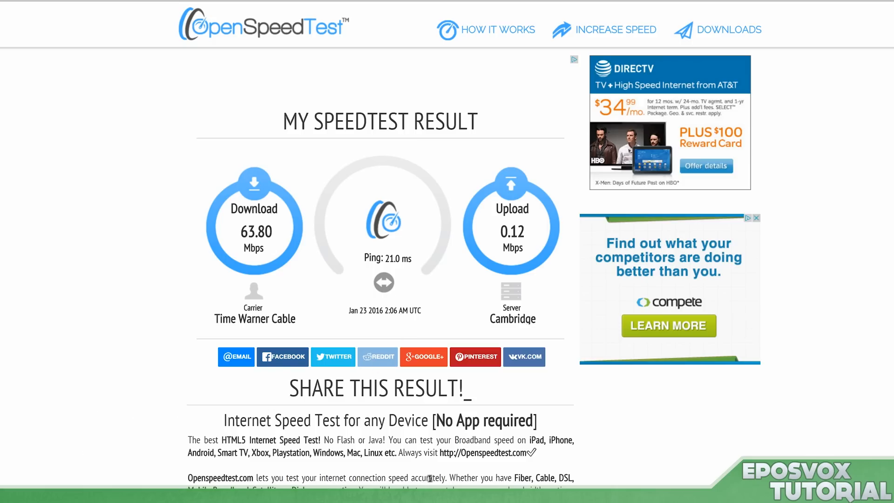
mouse_move(294, 308)
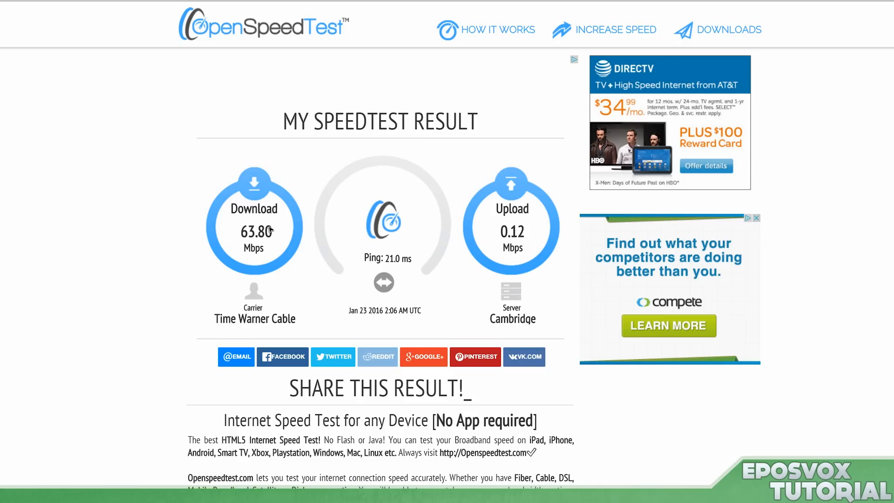
mouse_move(226, 263)
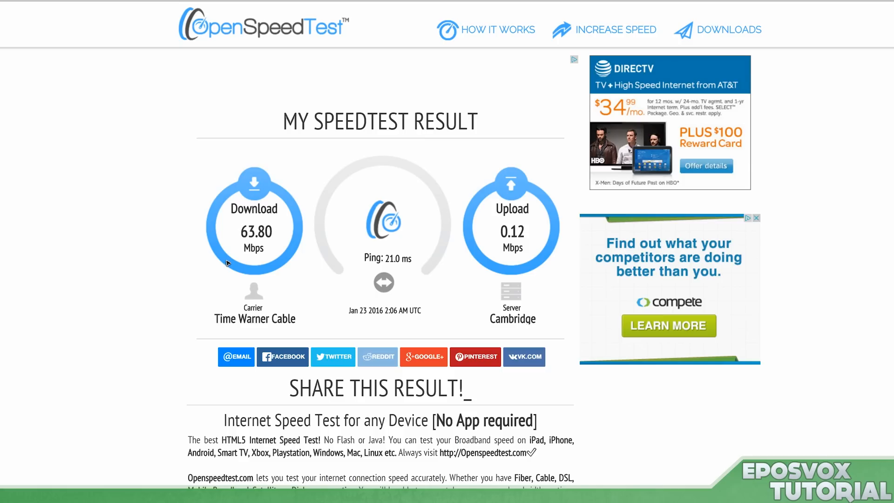
mouse_move(324, 197)
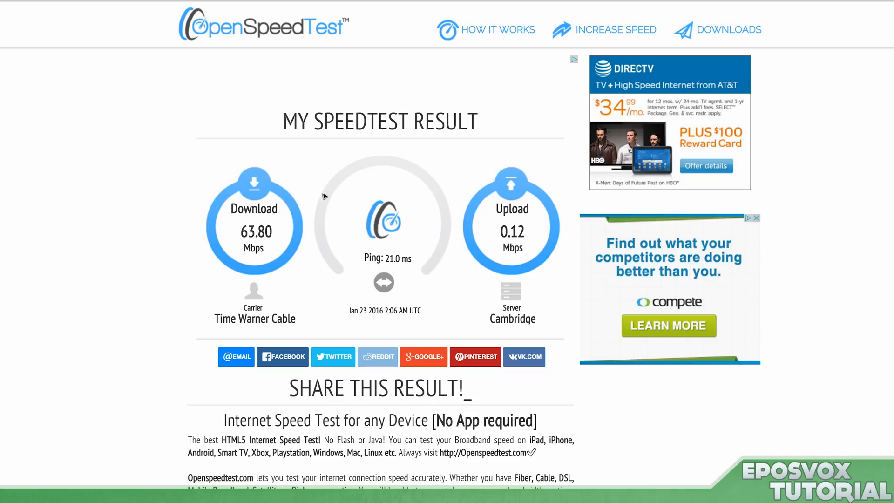
mouse_move(207, 228)
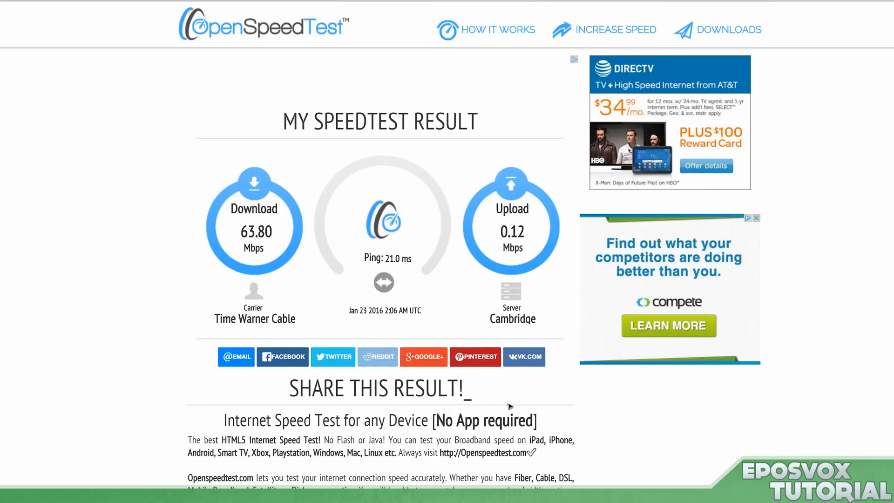
scroll("down", 3)
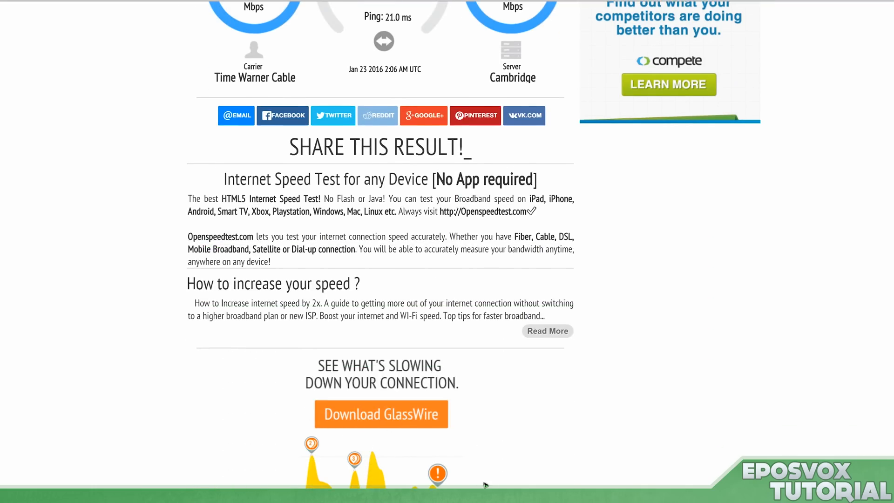
mouse_move(336, 460)
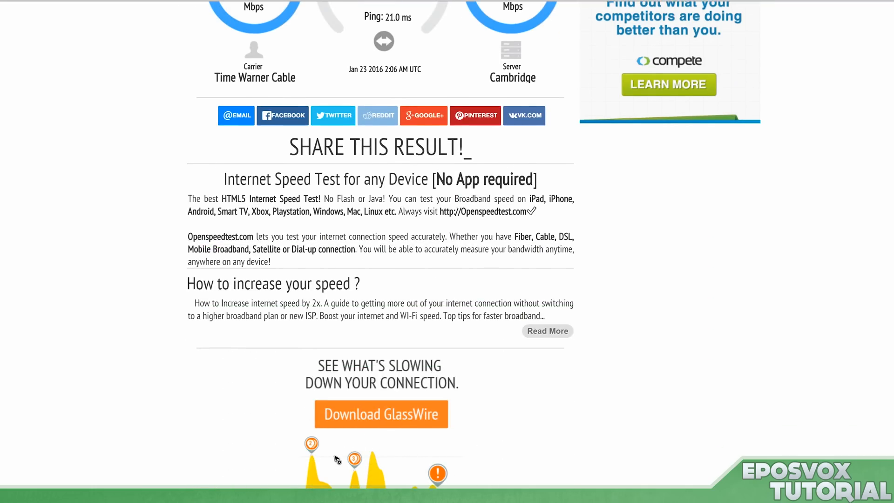
mouse_move(337, 450)
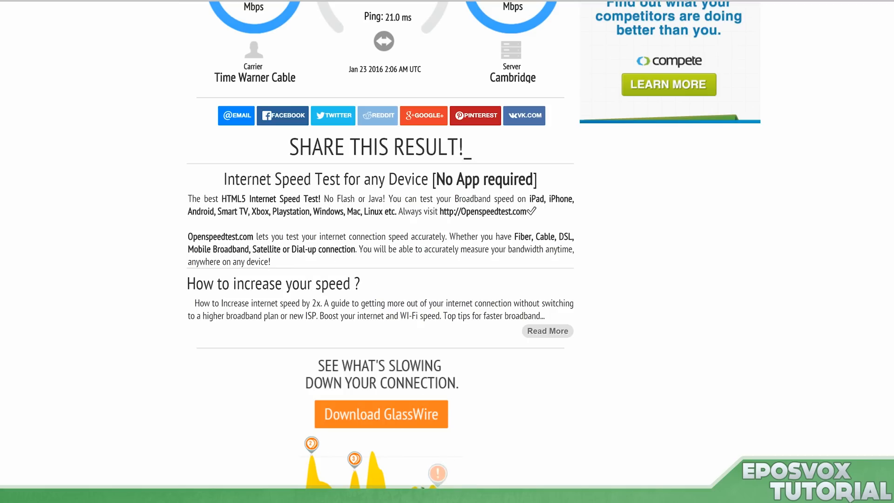
mouse_move(612, 460)
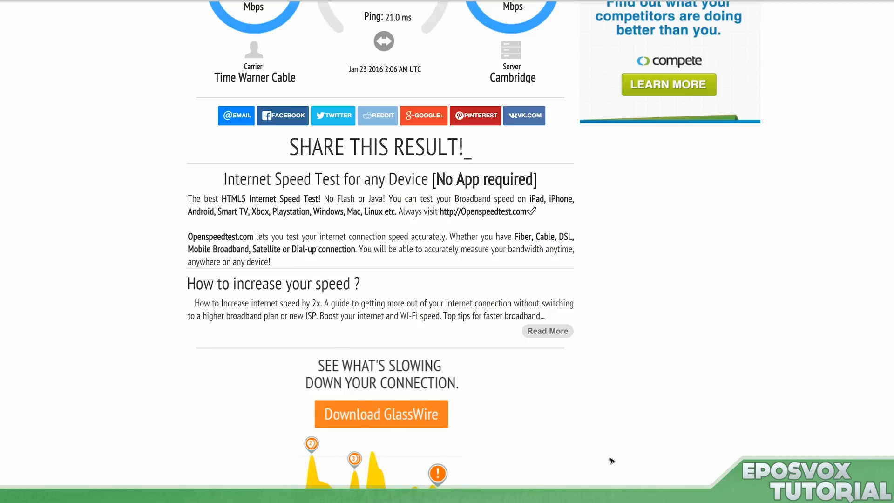
scroll("up", 3)
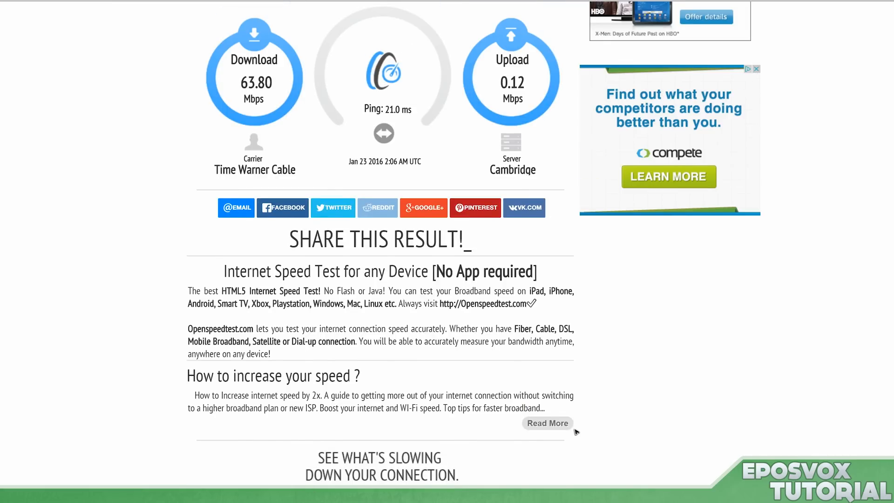
scroll("up", 3)
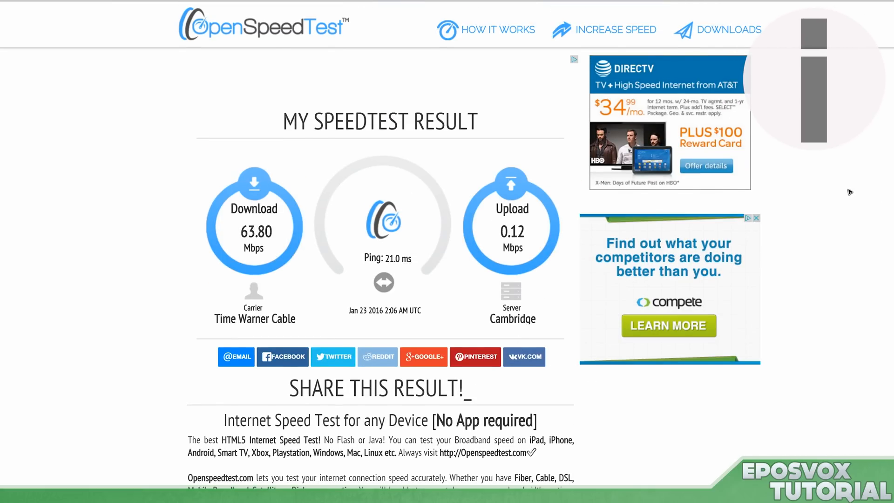
scroll("down", 3)
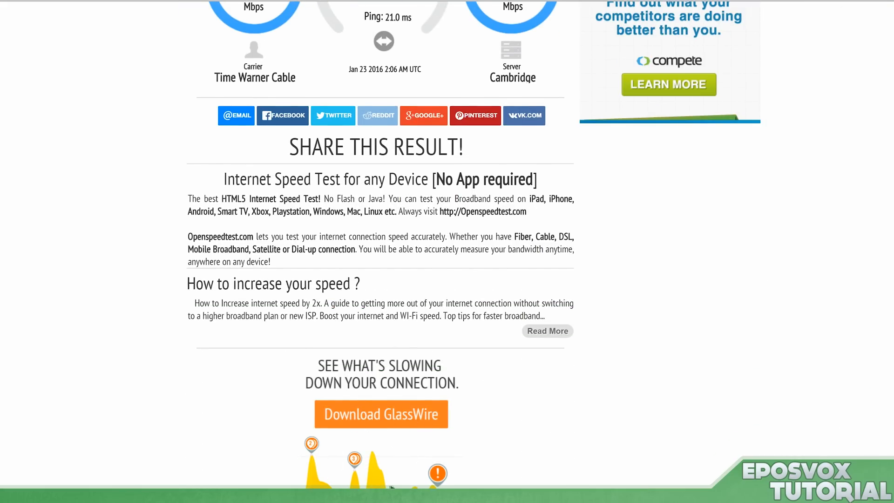
scroll("up", 3)
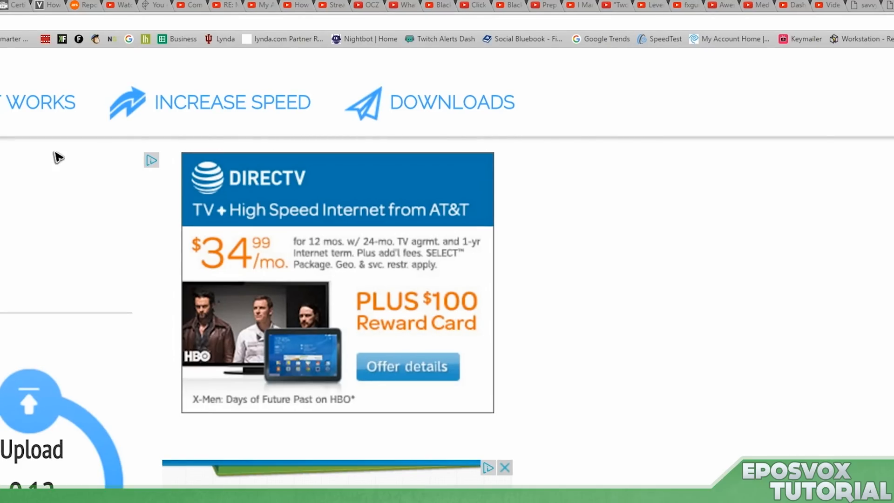
mouse_move(452, 327)
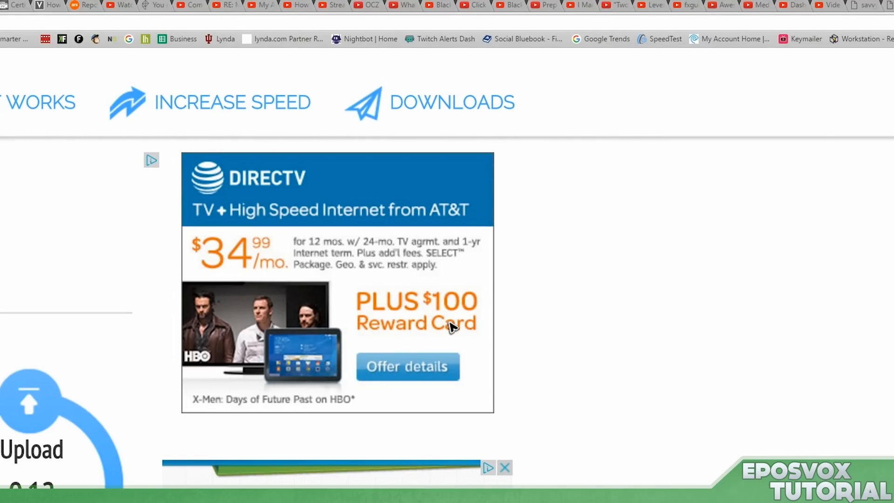
- Scroll through the widget page's free, self-hosted and trial HTML embed code sections
scroll("up", 3)
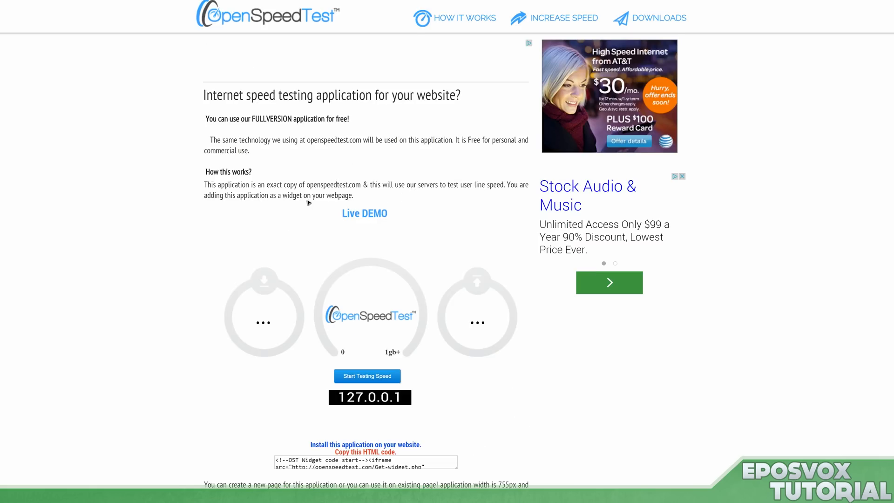
scroll("down", 3)
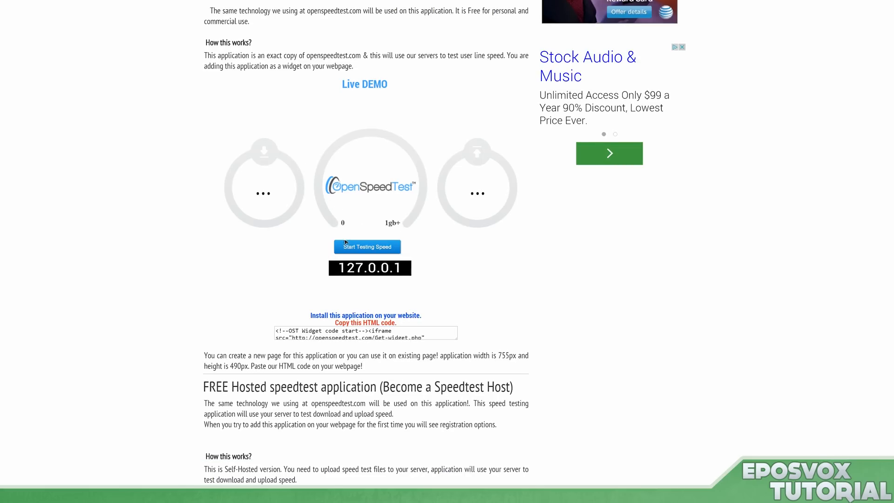
scroll("down", 3)
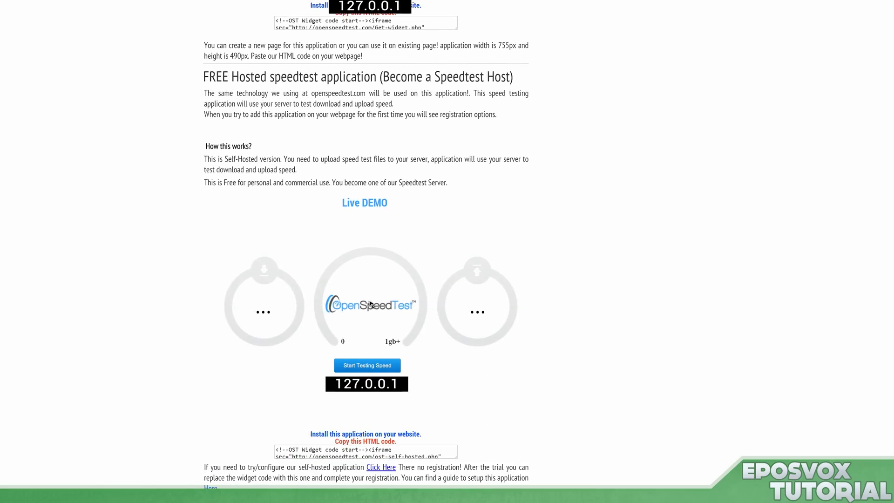
scroll("up", 3)
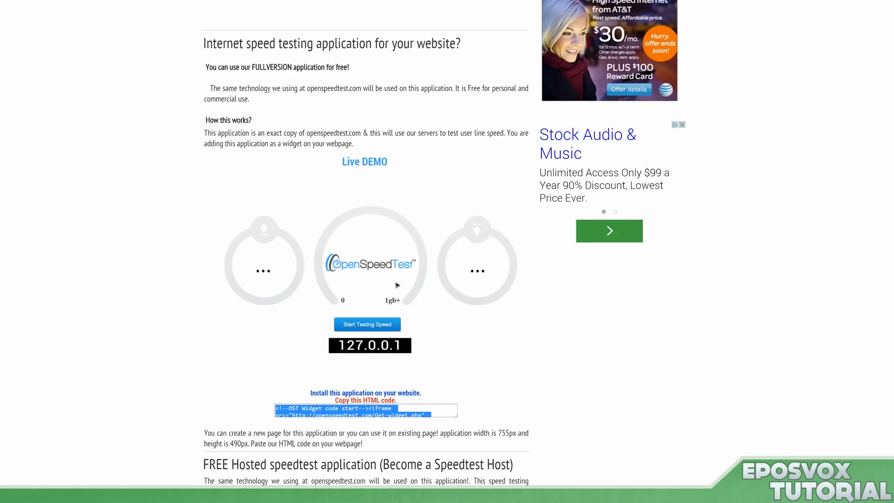
scroll("down", 3)
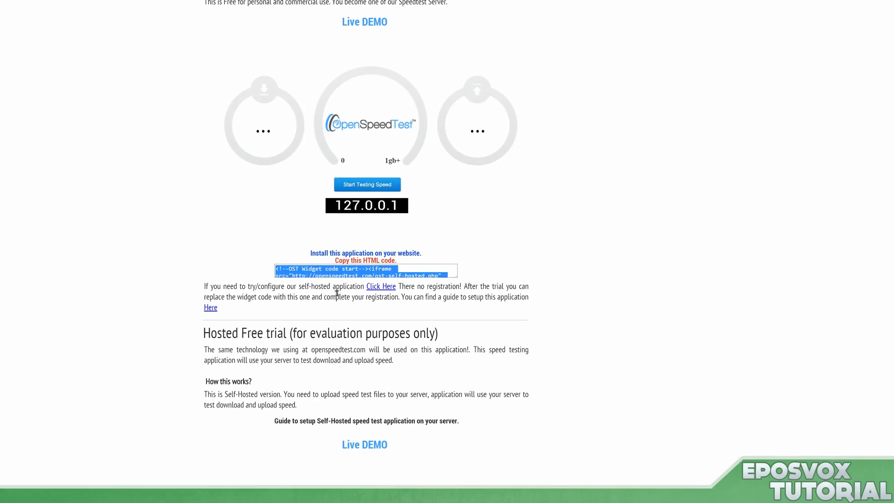
scroll("down", 3)
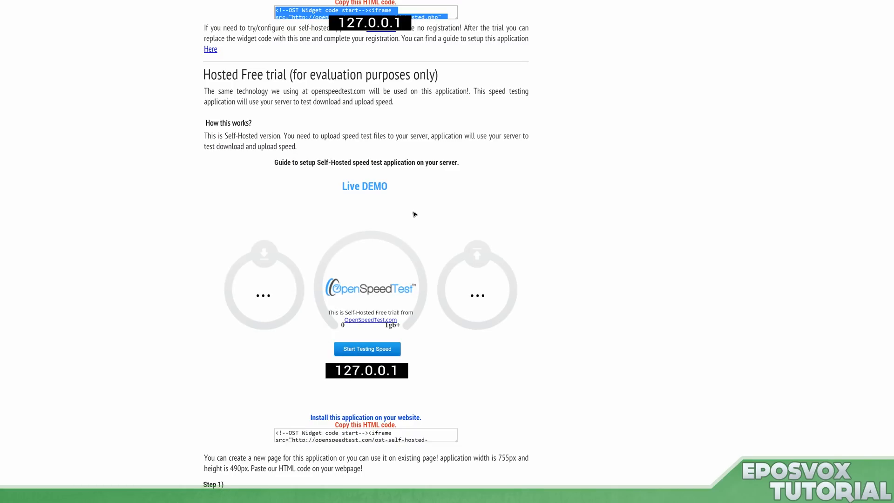
scroll("down", 3)
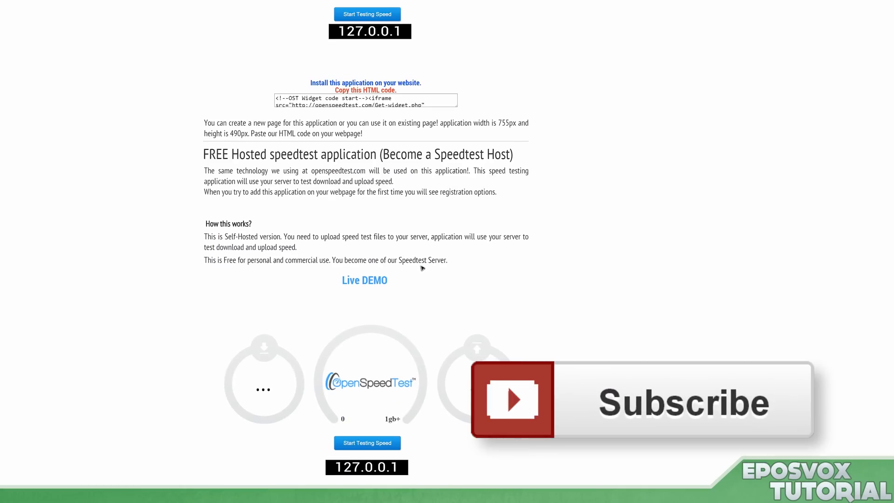
scroll("up", 3)
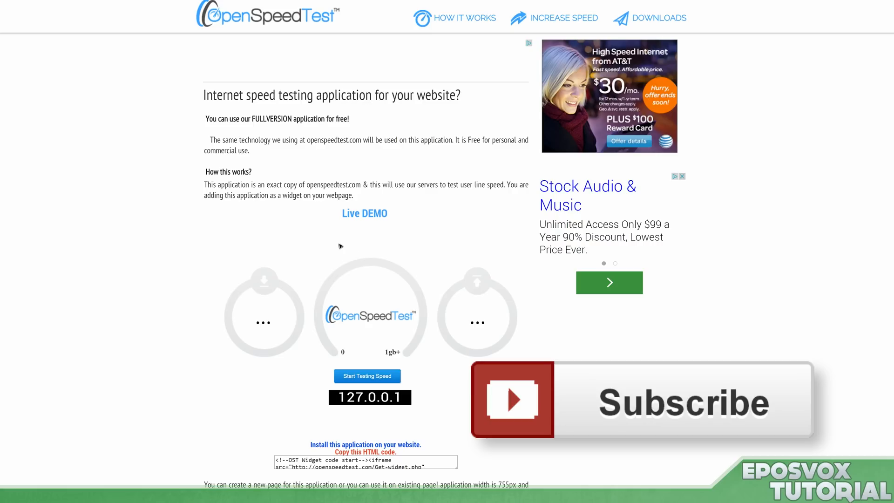
mouse_move(354, 247)
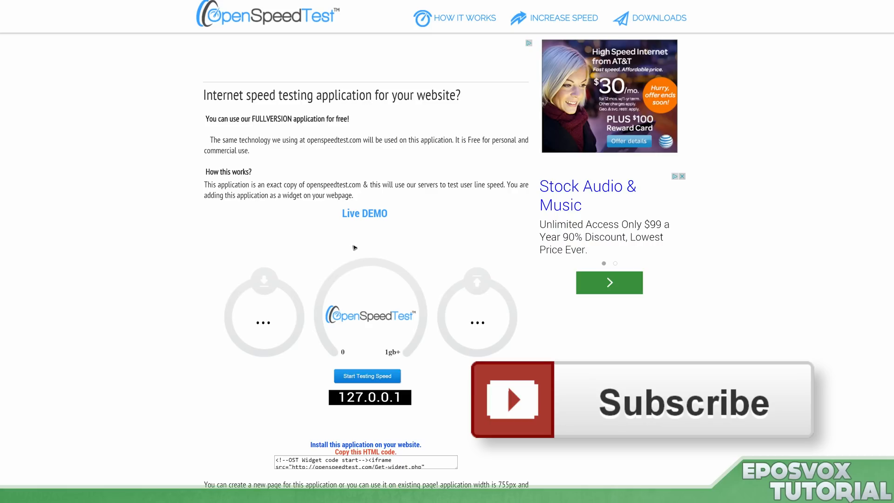